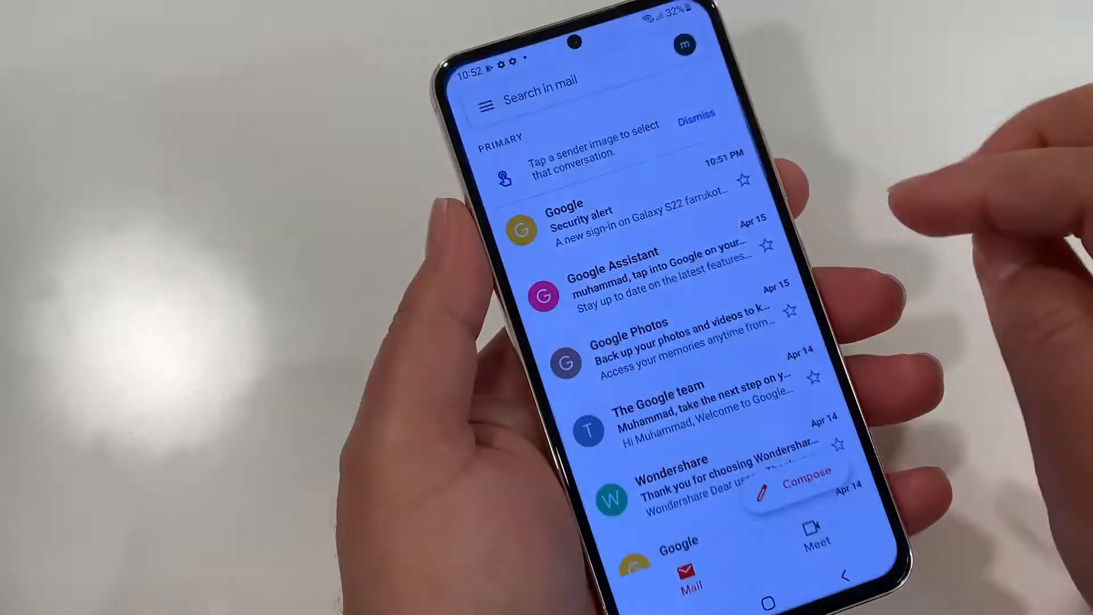
- Bring up the Gmail account switcher showing Add another account and Manage accounts
left_click(685, 43)
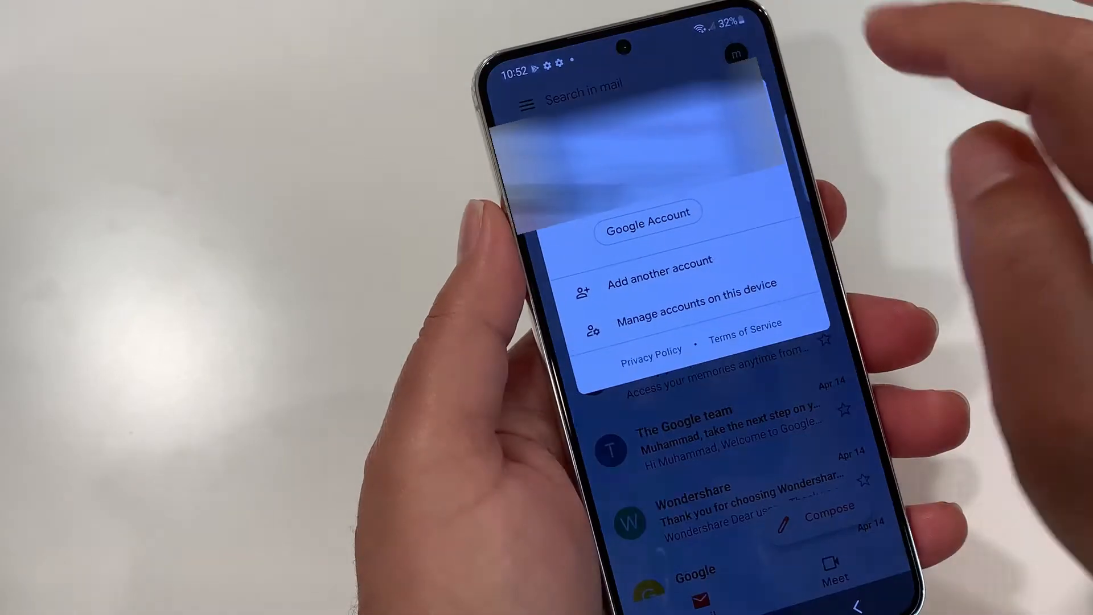